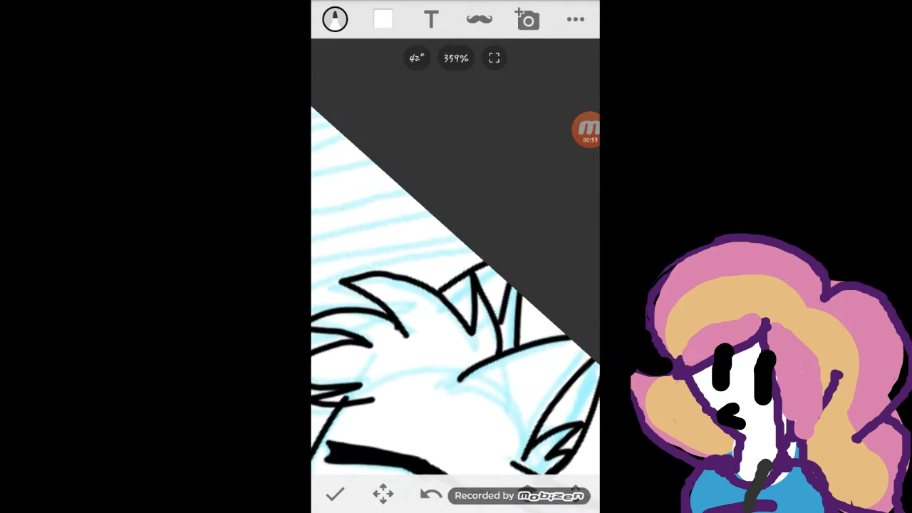
Step: Colour the wolf's face blue, the hoodie shaded purple and the trousers black with the marker
left_click(335, 20)
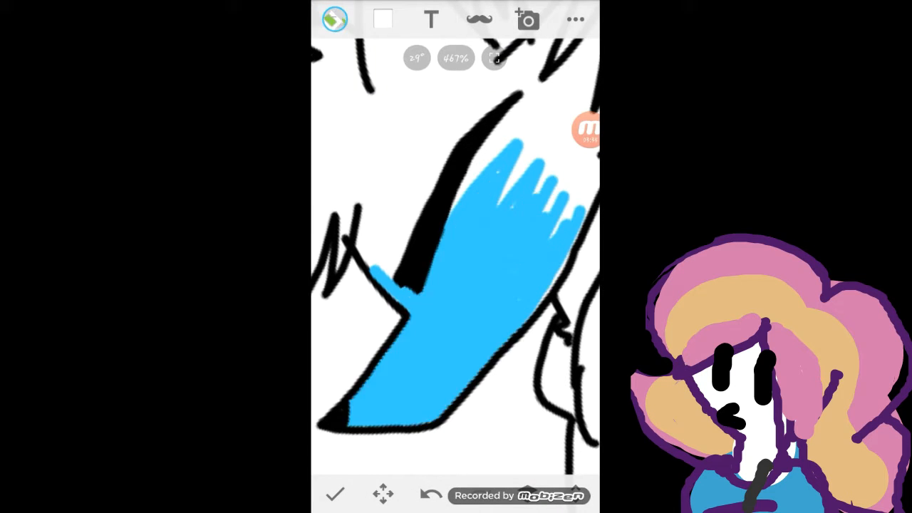
left_click(334, 20)
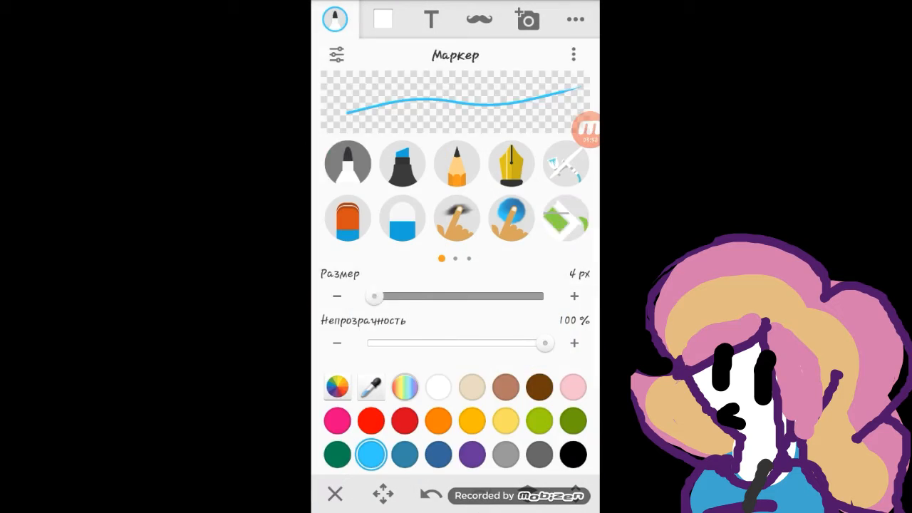
left_click(335, 20)
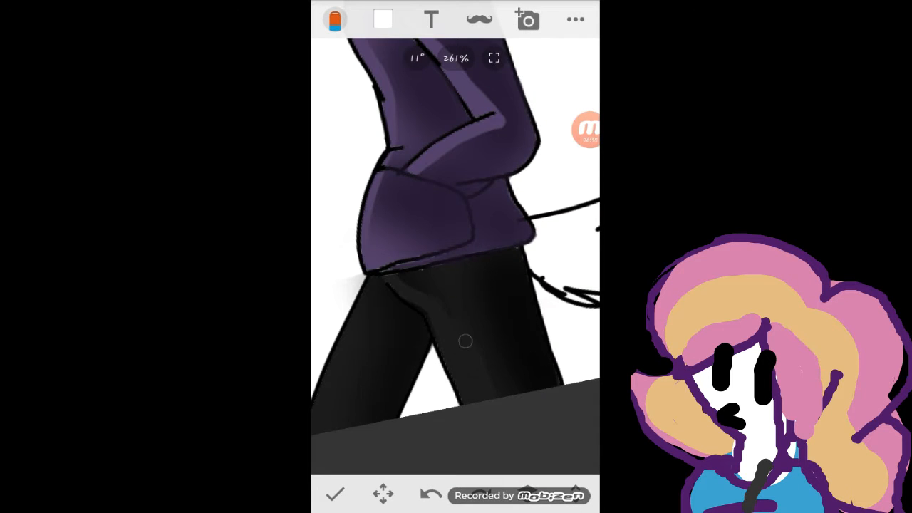
Step: Refine the blue-to-white fur gradient on the head and tail and erase stray colour
left_click(334, 20)
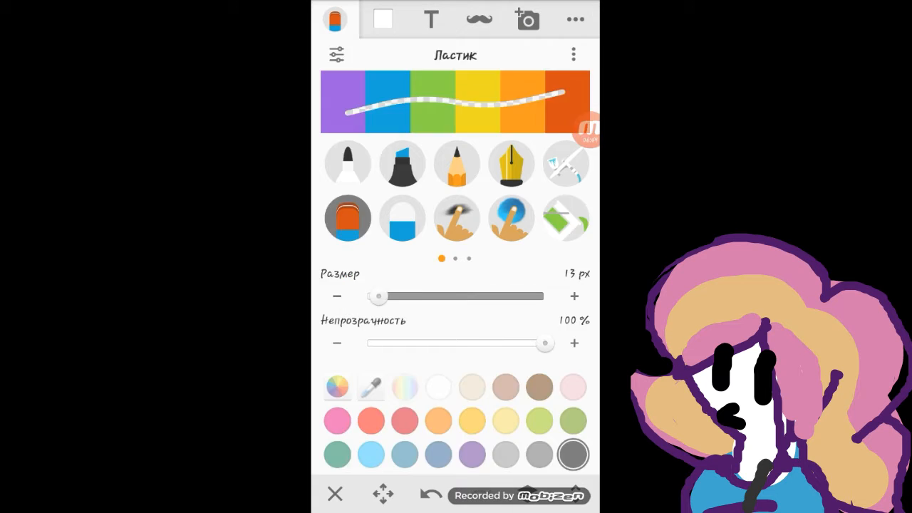
left_click(335, 19)
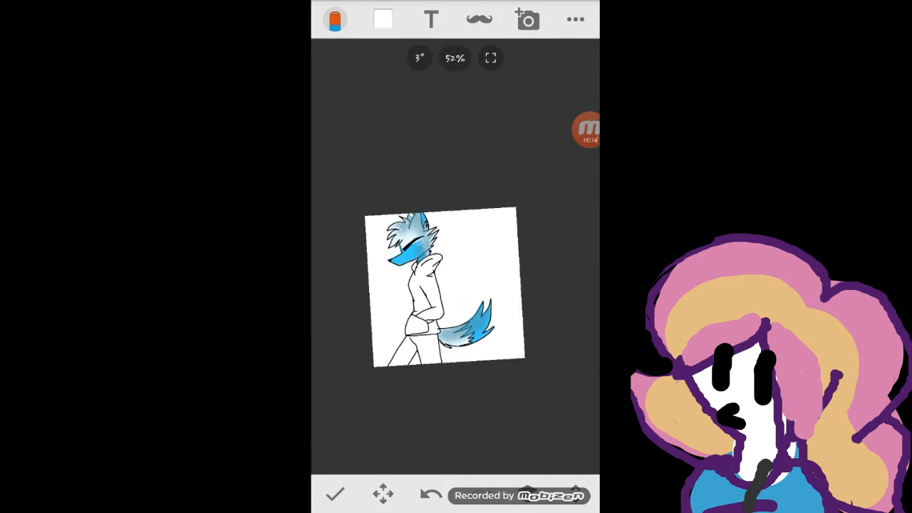
Step: Fill brown trunk, dark sky, white moon and green grass on new layers and hide the character layer
left_click(334, 19)
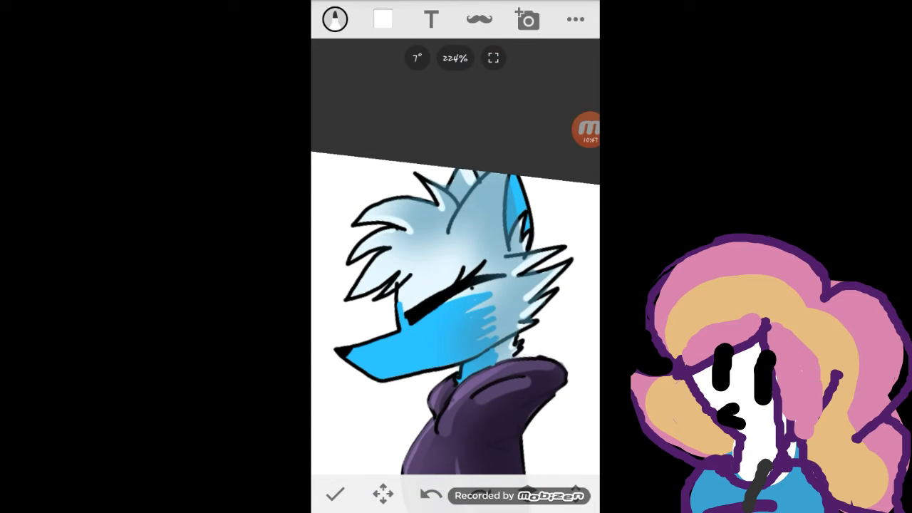
left_click(335, 20)
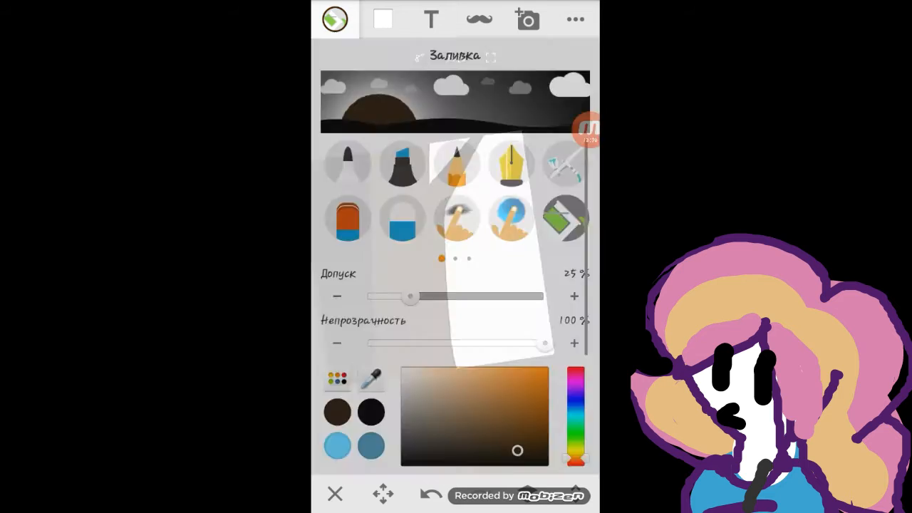
left_click(333, 492)
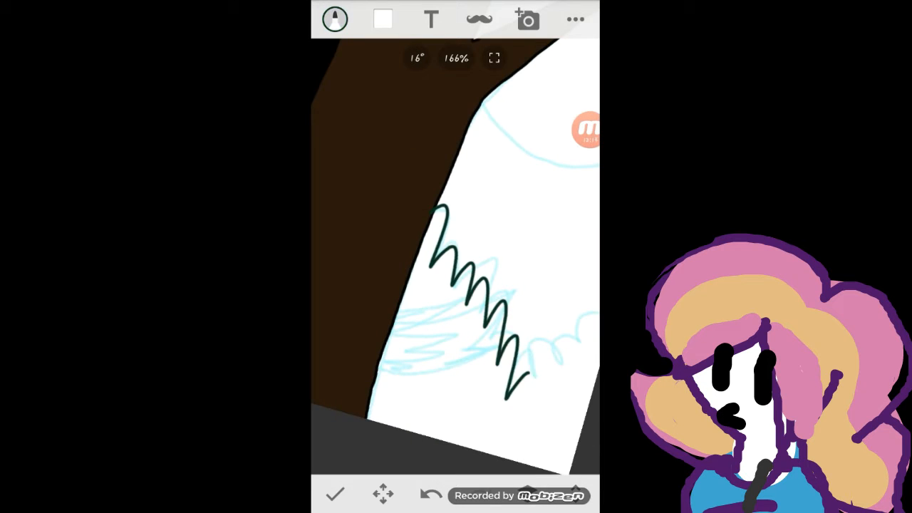
left_click(333, 18)
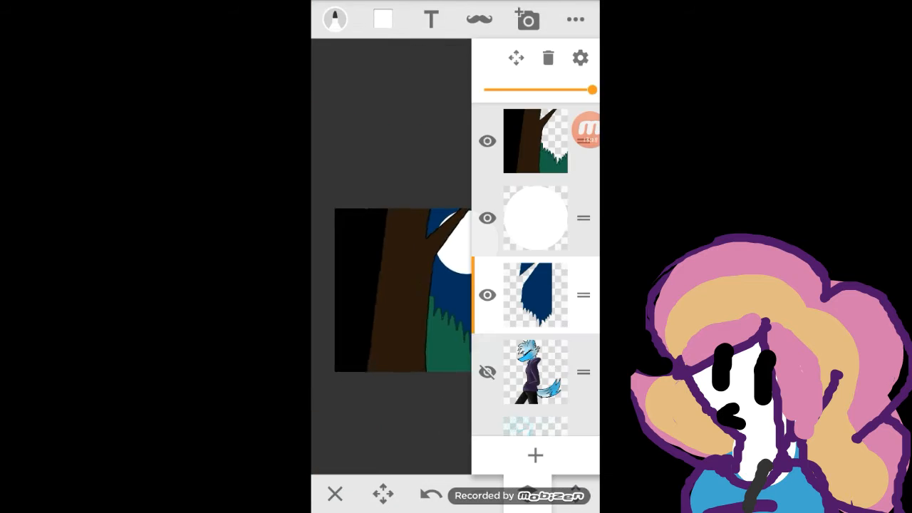
Step: Airbrush small stars and a soft moon glow, shade the grass and reposition its layer
left_click(335, 20)
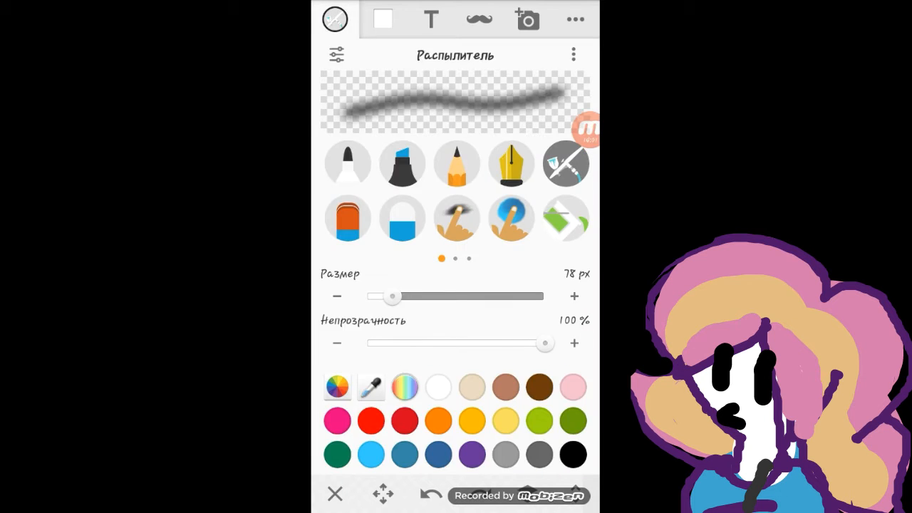
left_click(335, 20)
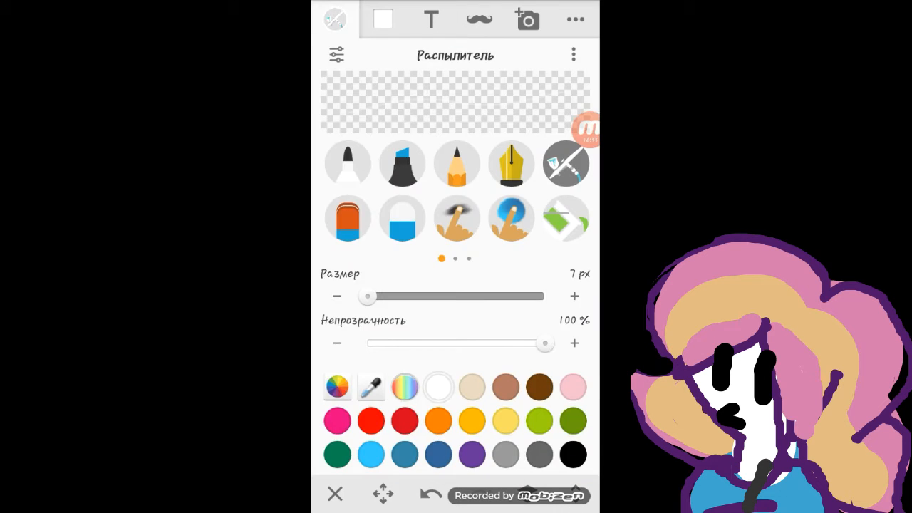
left_click(335, 20)
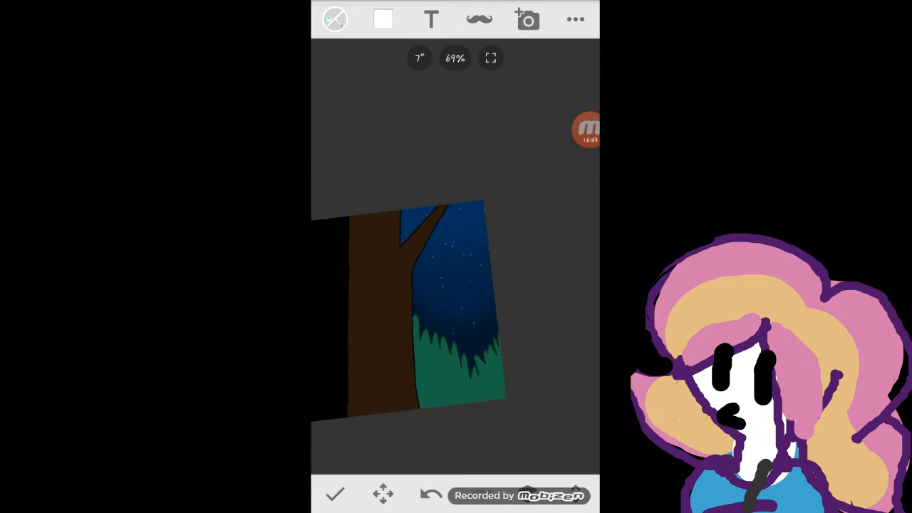
left_click(574, 20)
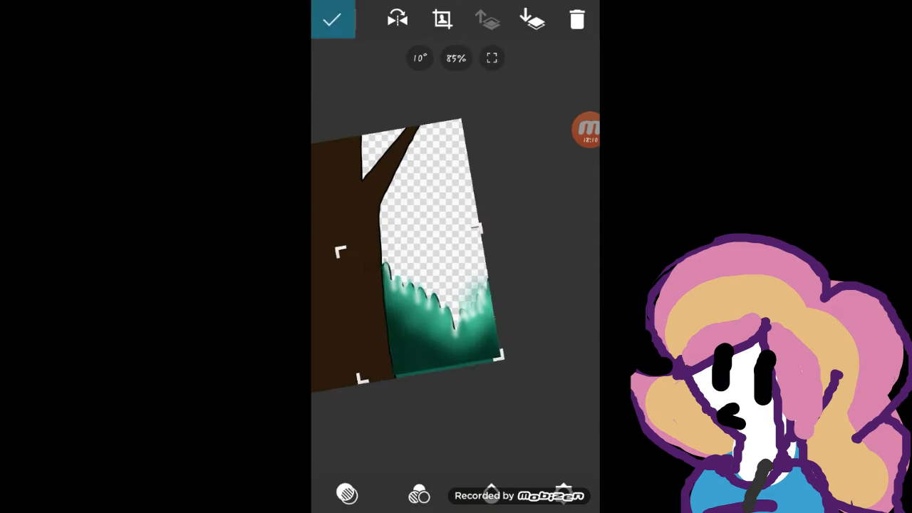
left_click(334, 20)
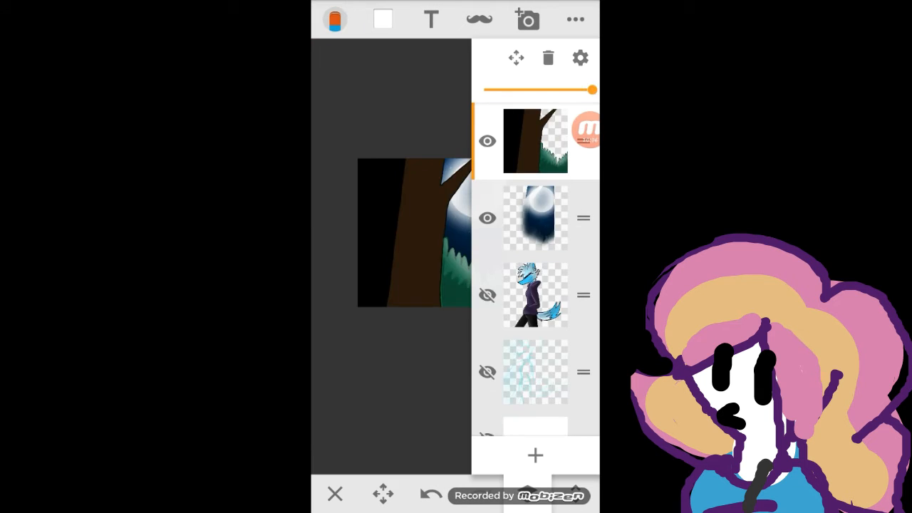
Step: Streak light-brown bark highlights on the trunk and unhide the wolf layer
left_click(336, 20)
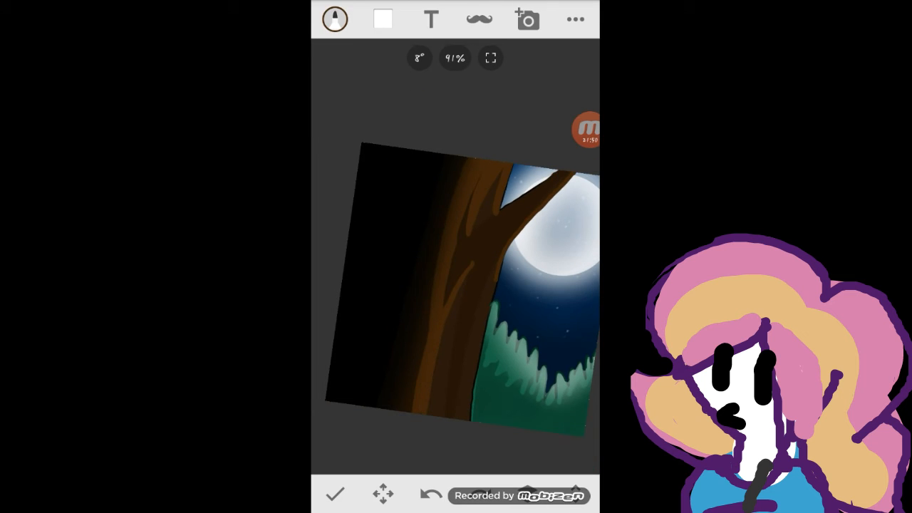
left_click(334, 20)
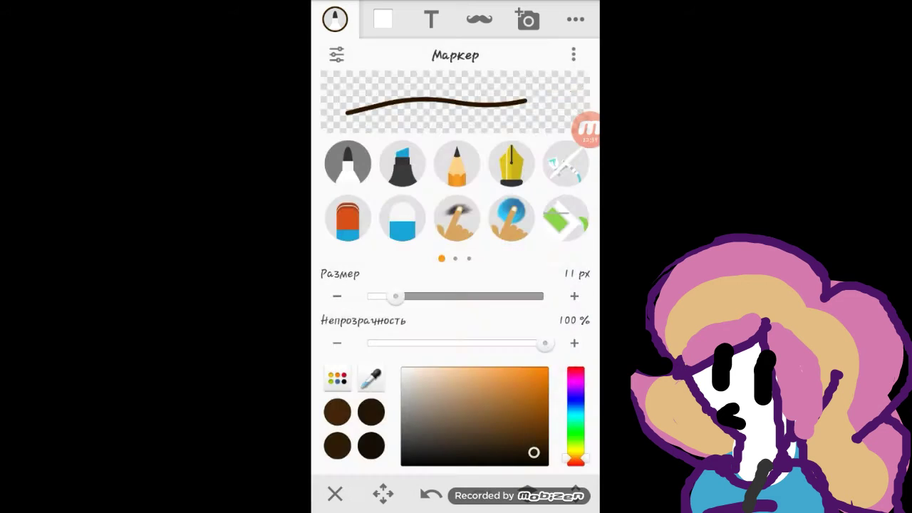
left_click(333, 493)
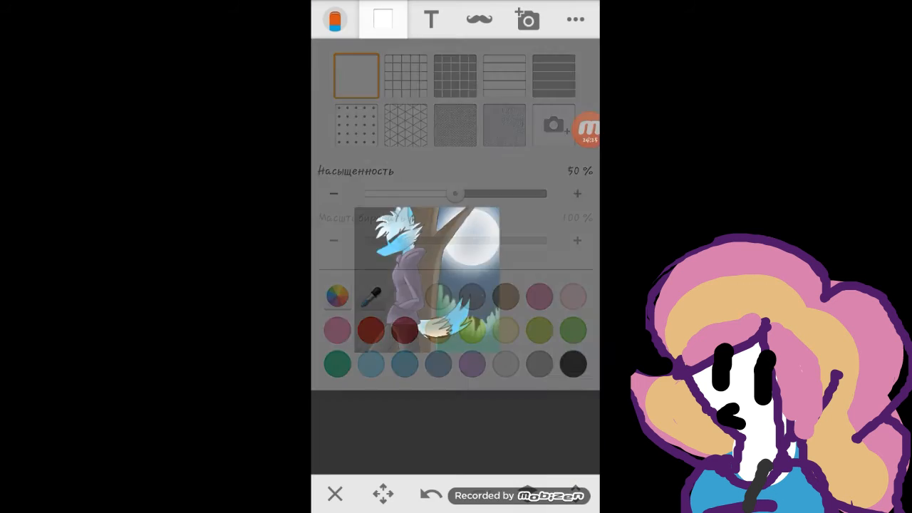
Step: Paint white moonlight and dark shadow on a top layer and lower its opacity to 47
left_click(381, 20)
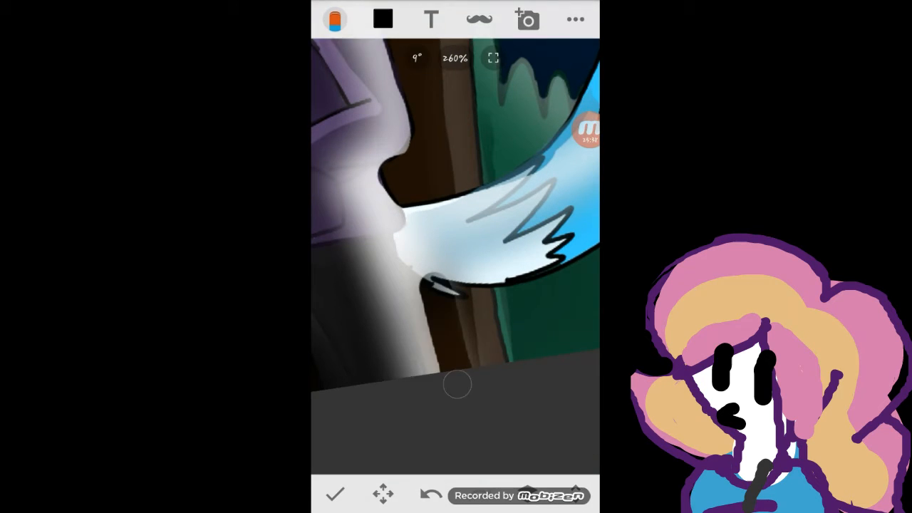
left_click(333, 20)
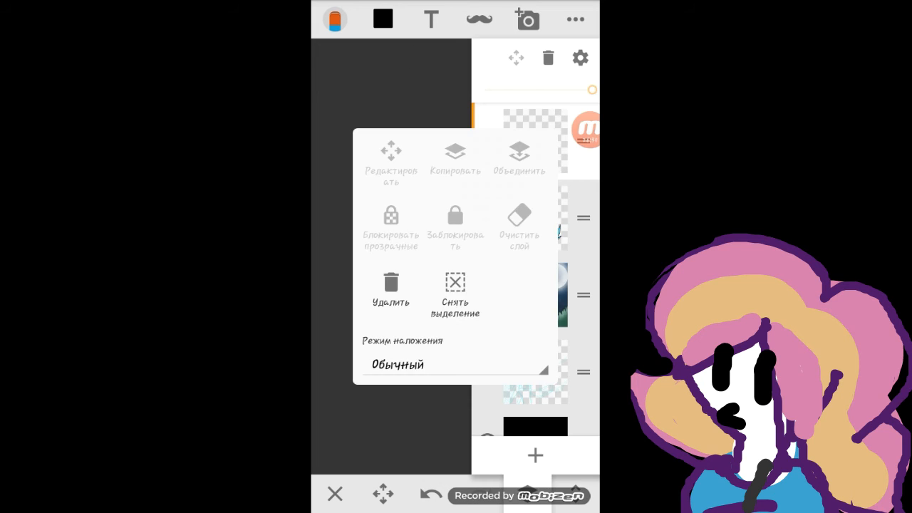
left_click(390, 156)
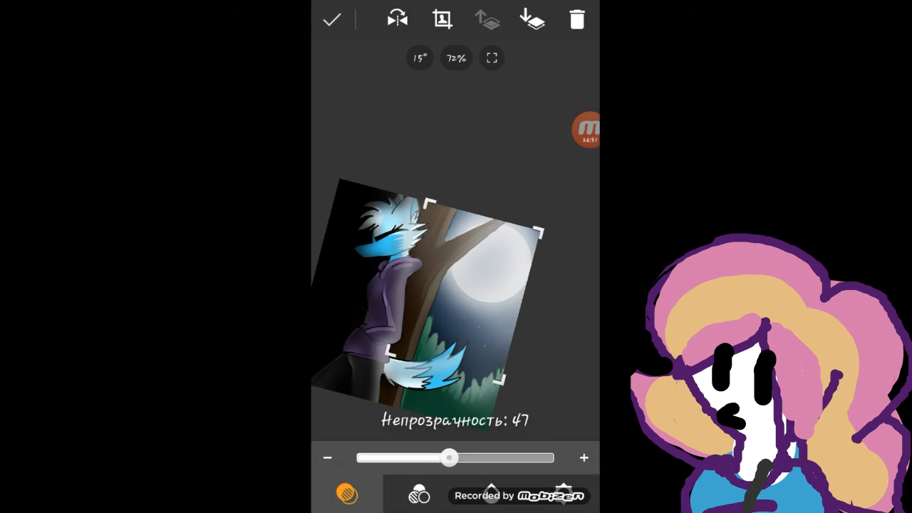
left_click(330, 20)
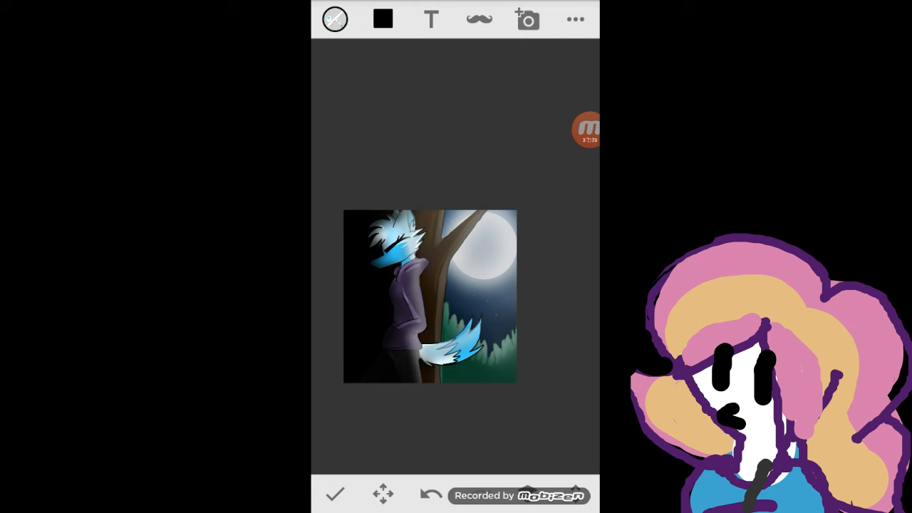
Step: Fit the canvas to view and show the finished moonlit wolf painting full screen
left_click(576, 20)
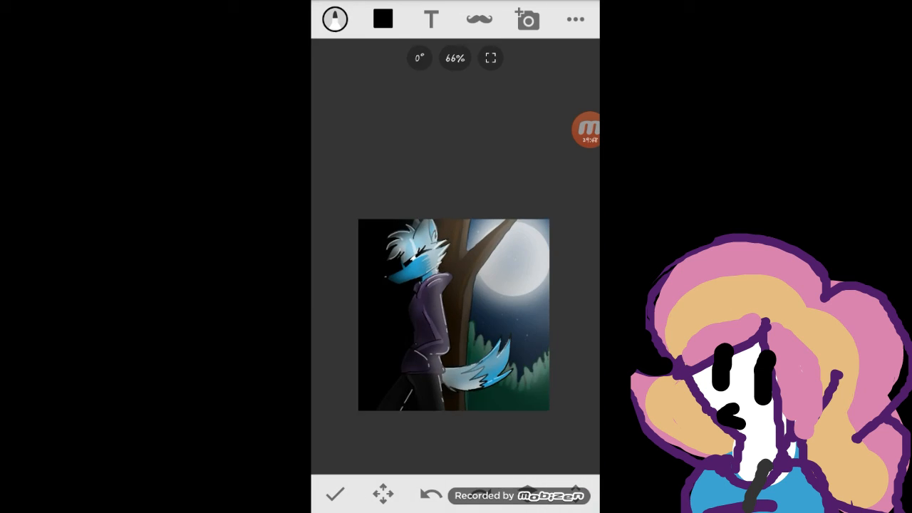
left_click(490, 57)
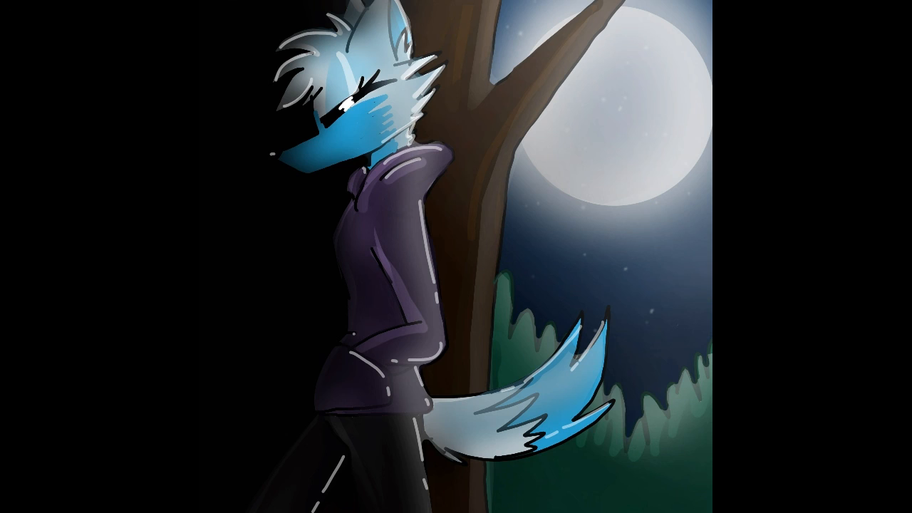